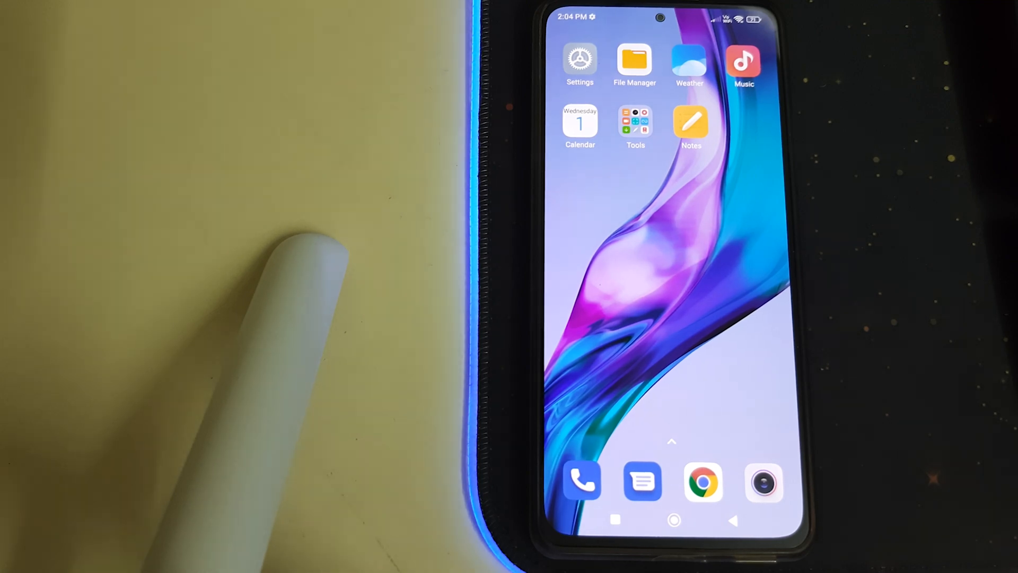
Power off from the MIUI launcher and boot into TWRP recovery's main menu.
click(580, 61)
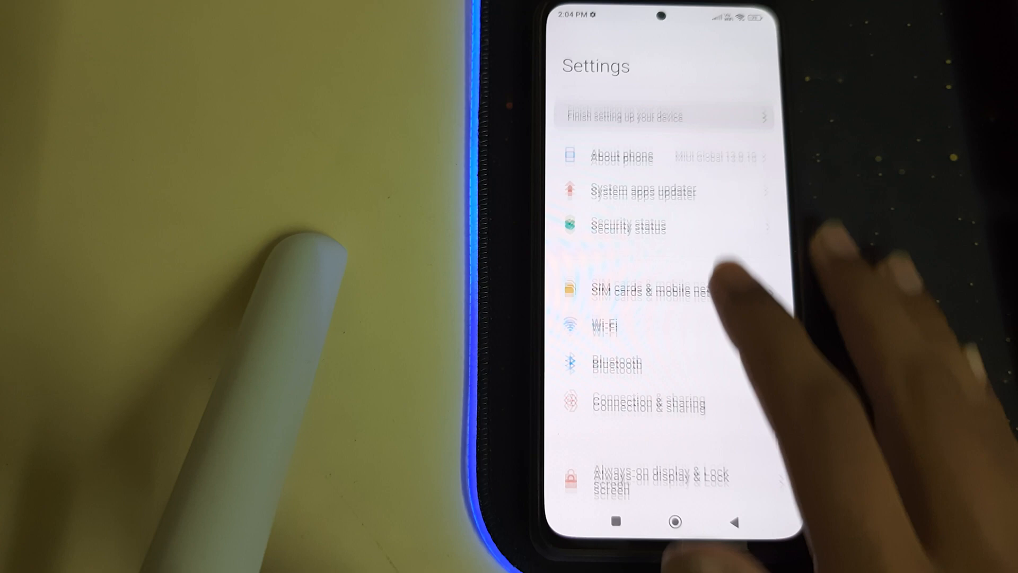
scroll(down, 3)
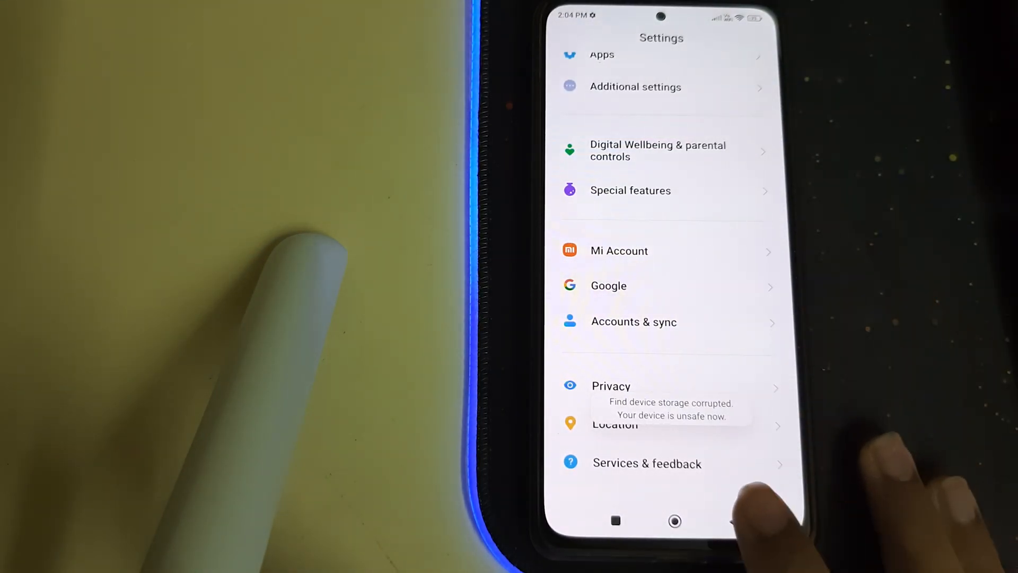
scroll(down, 3)
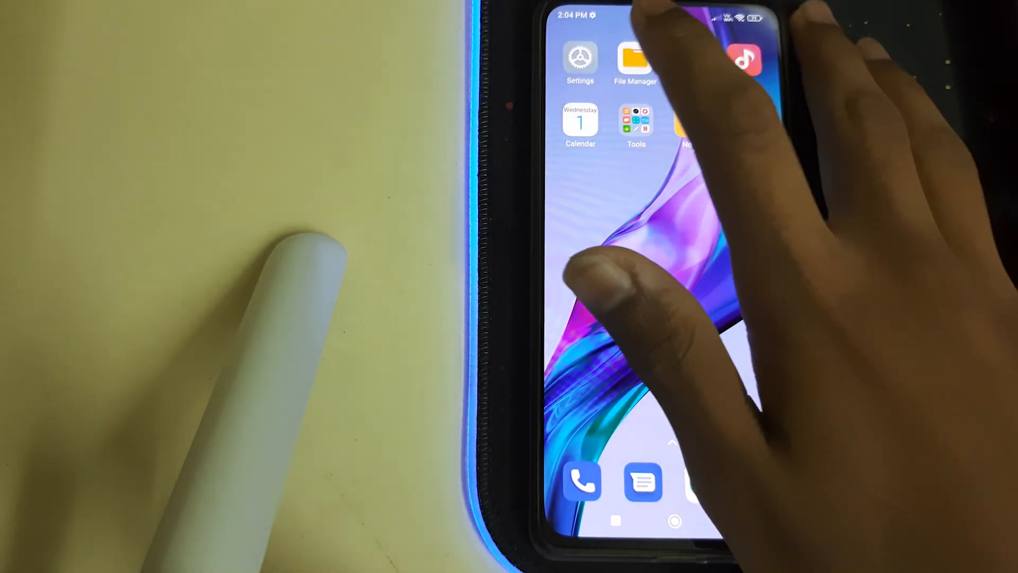
click(635, 58)
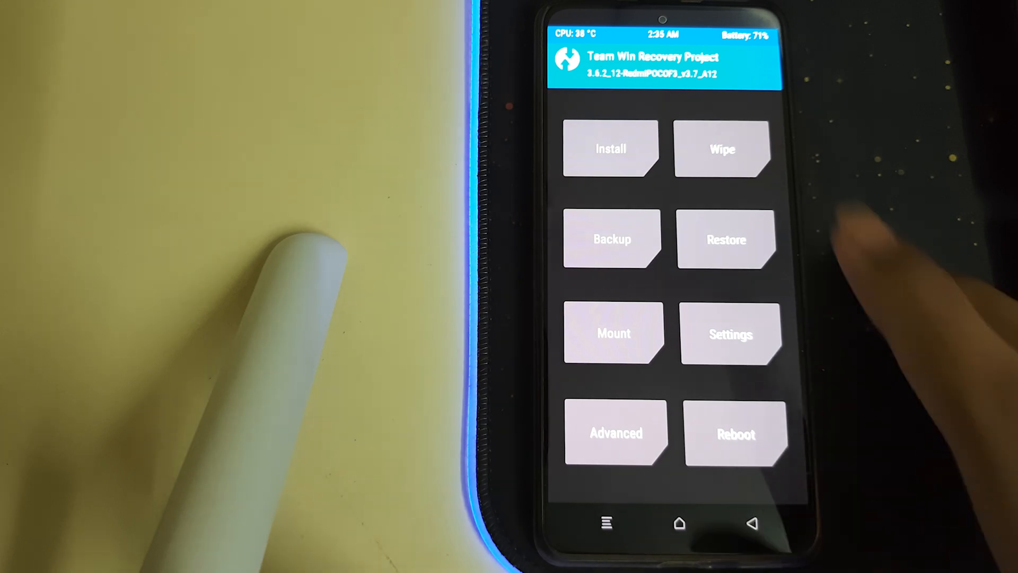
From Install, pick crDroidAndroid-13.0-20230228-alioth-v9.2.zip in /sdcard for flashing.
click(723, 148)
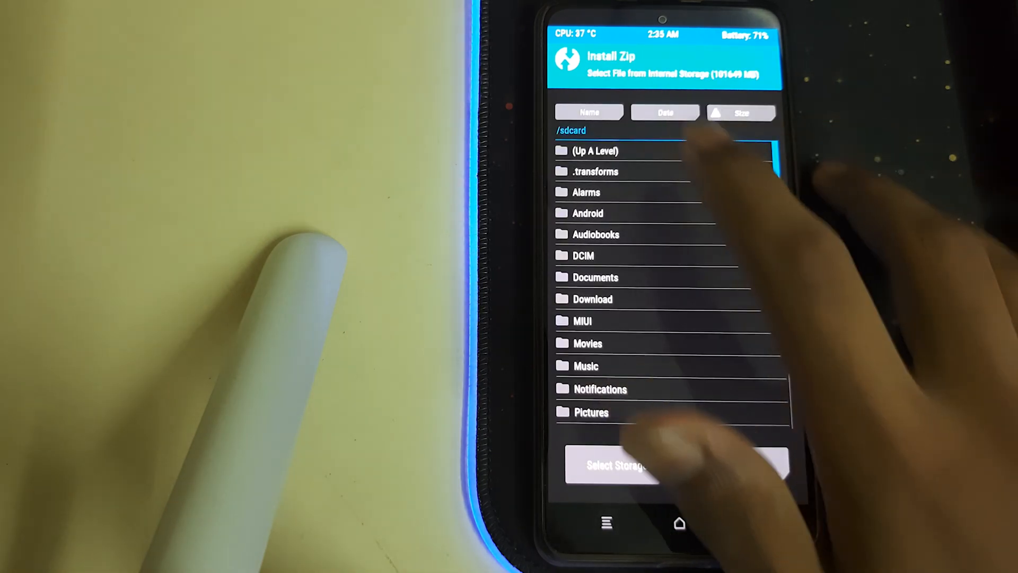
scroll(down, 3)
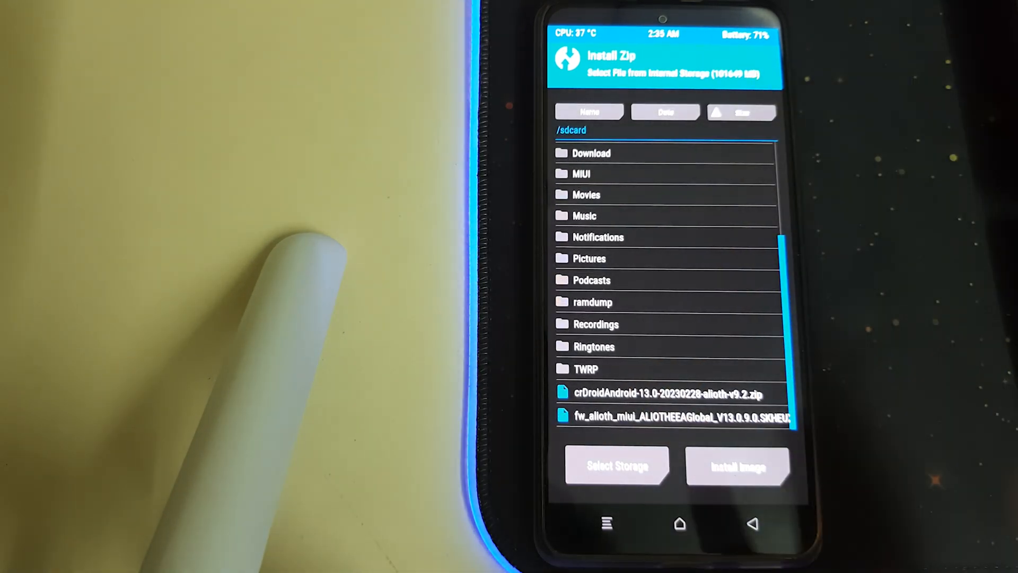
click(674, 416)
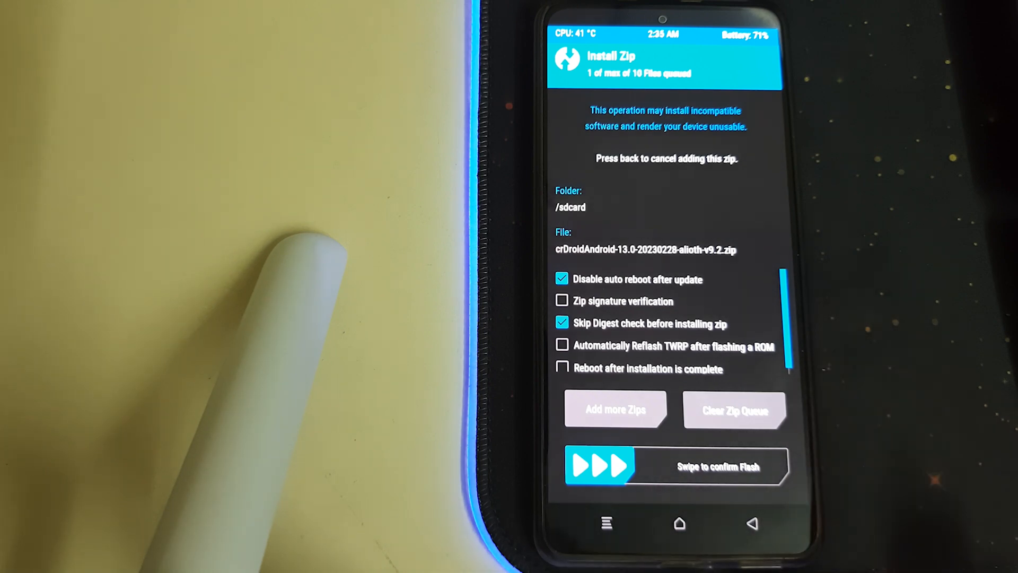
Swipe to confirm flashing the queued crDroid v9.2 zip.
drag(598, 466, 766, 466)
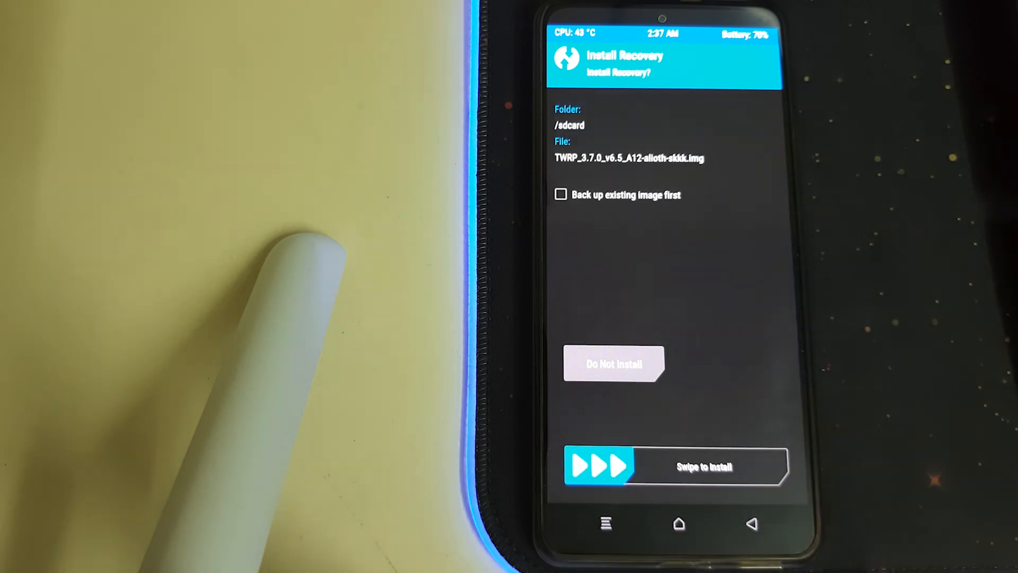
Swipe to install the TWRP 3.7.0 recovery image, then start Wipe > Format Data.
drag(597, 467, 766, 466)
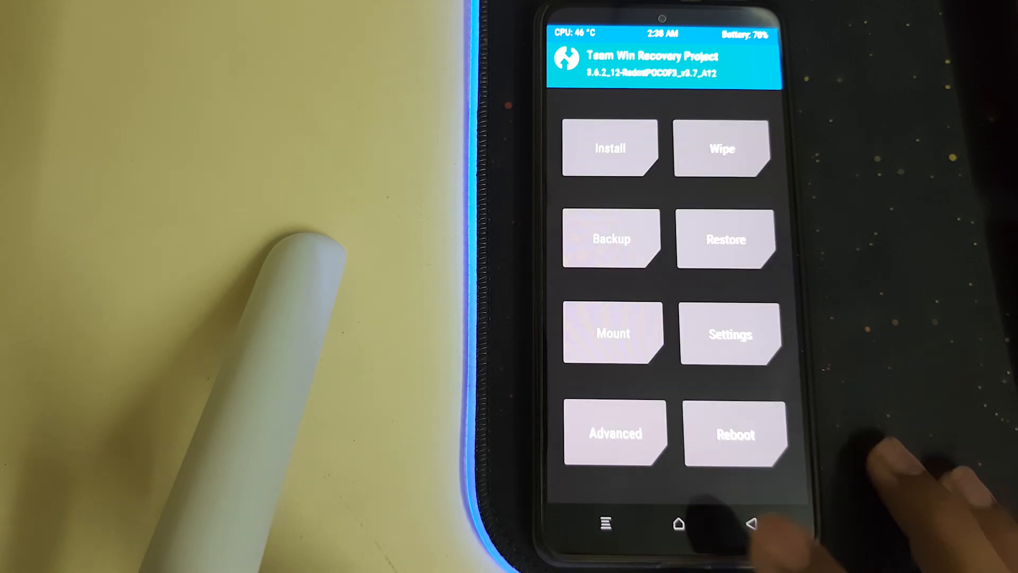
click(736, 435)
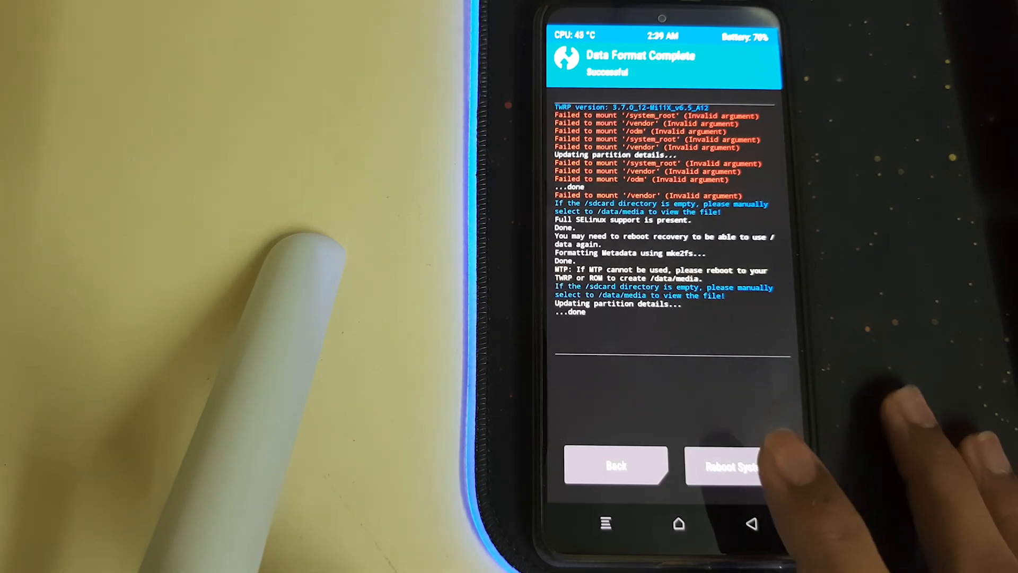
Reboot from TWRP into the freshly flashed crDroid system.
click(730, 466)
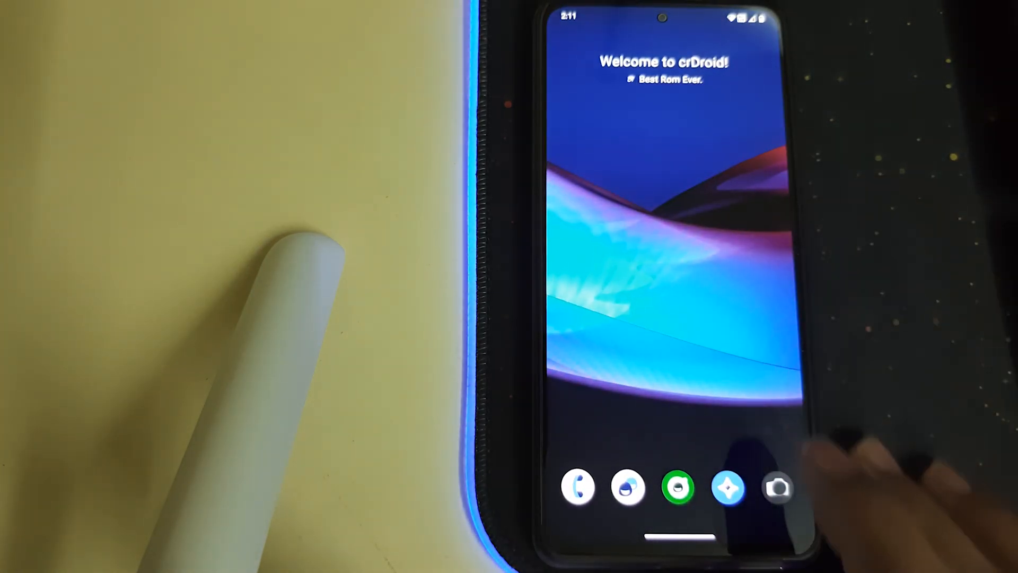
Launch Camera, choose Later on the location prompt and switch to VIDEO mode.
click(777, 489)
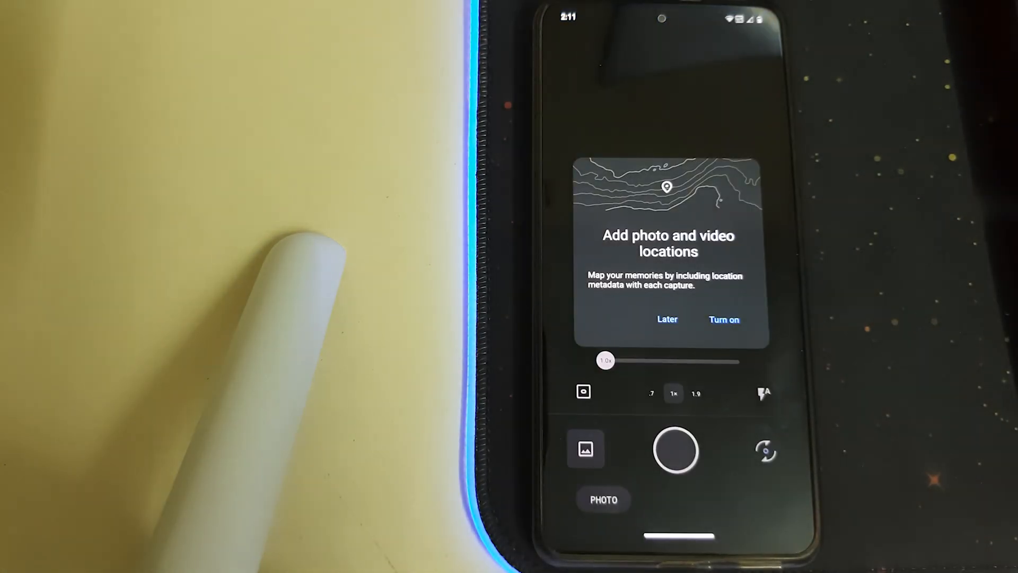
click(724, 320)
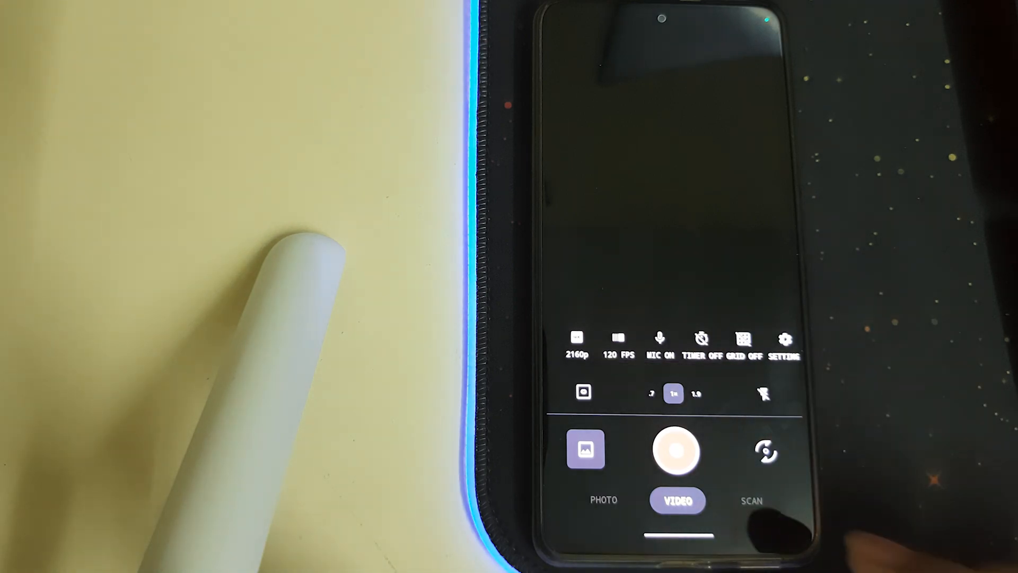
click(604, 500)
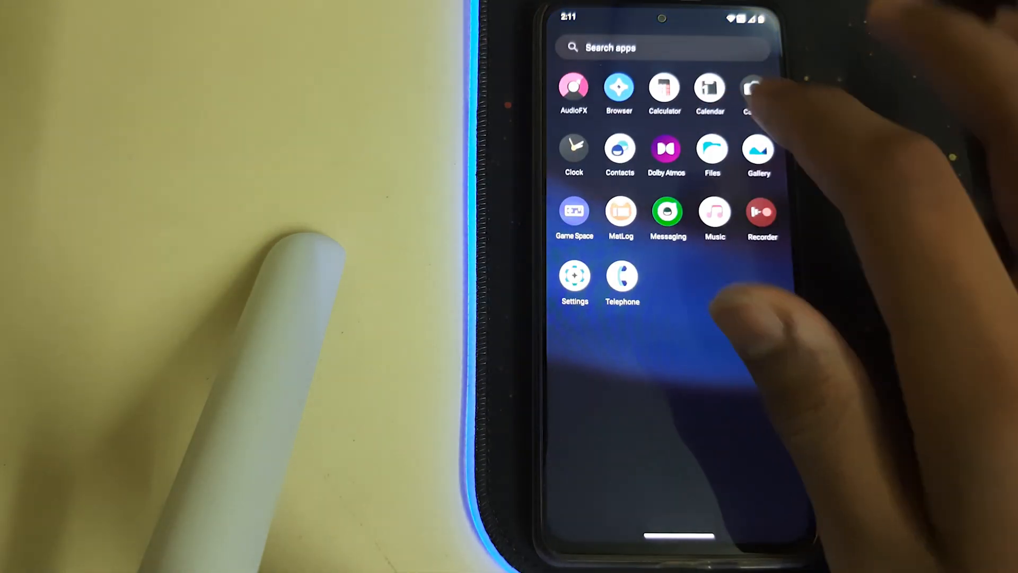
Check About phone for crDroid 9.2 on Android 13, then reach crDroid Settings' Status bar tab.
click(574, 276)
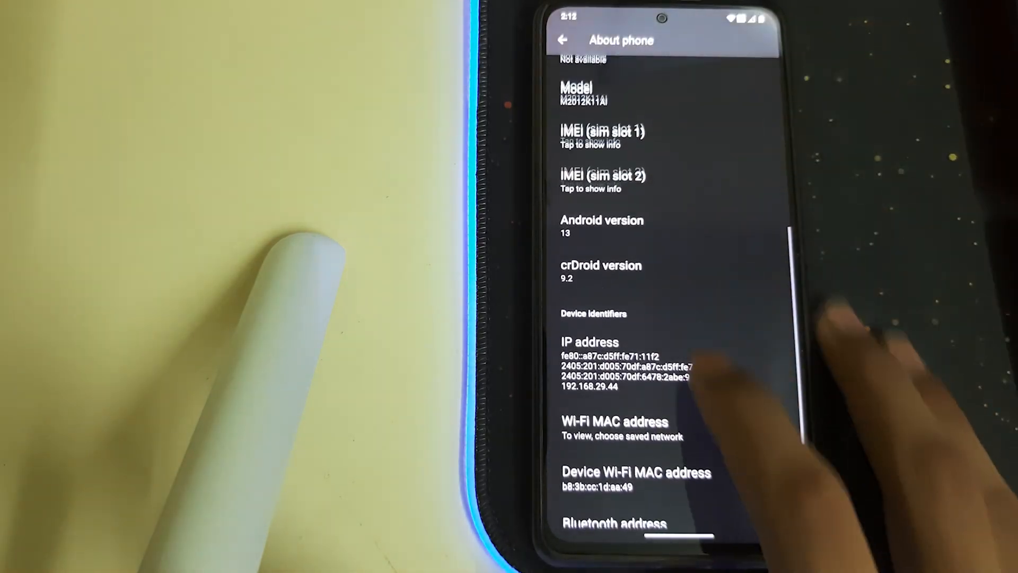
click(601, 221)
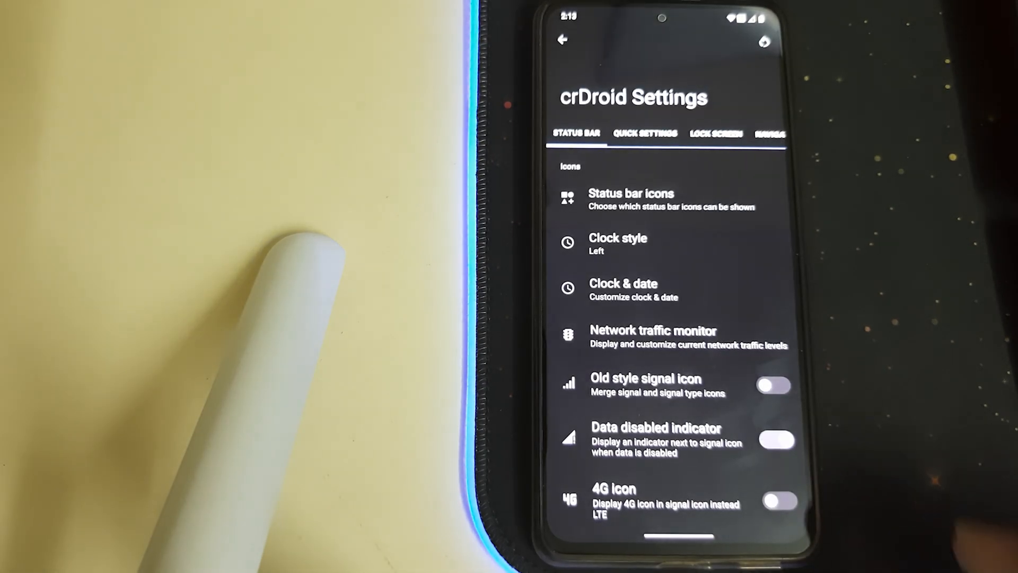
Show the Status bar icons list with every icon enabled.
click(630, 193)
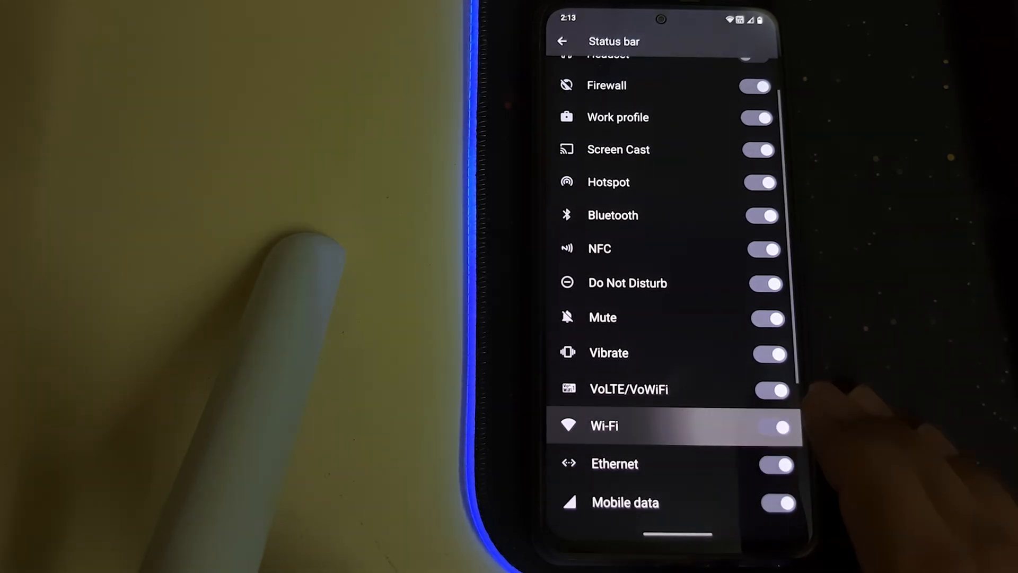
Review the status bar clock style and clock & date options, then return to the tab.
click(563, 41)
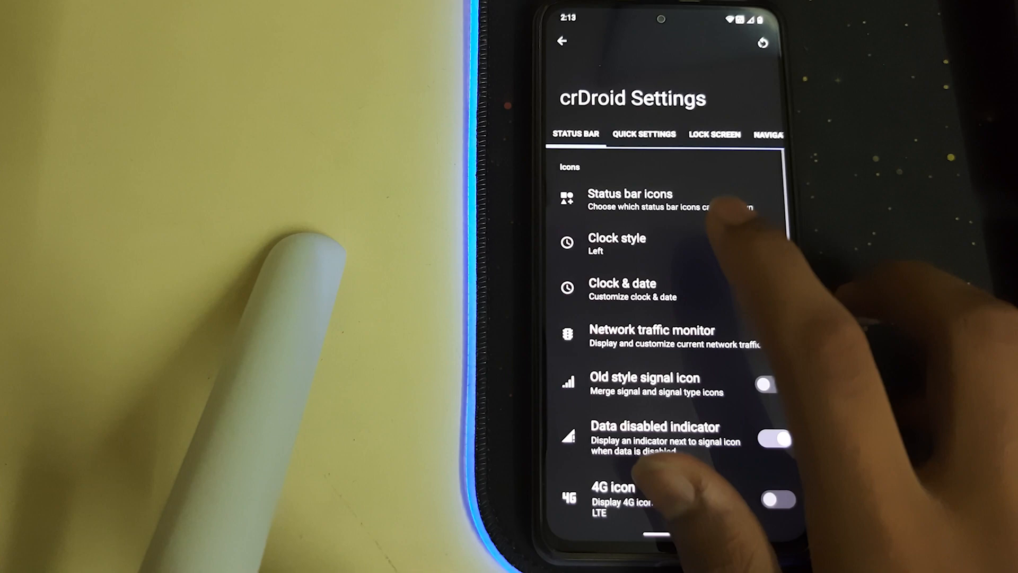
click(617, 238)
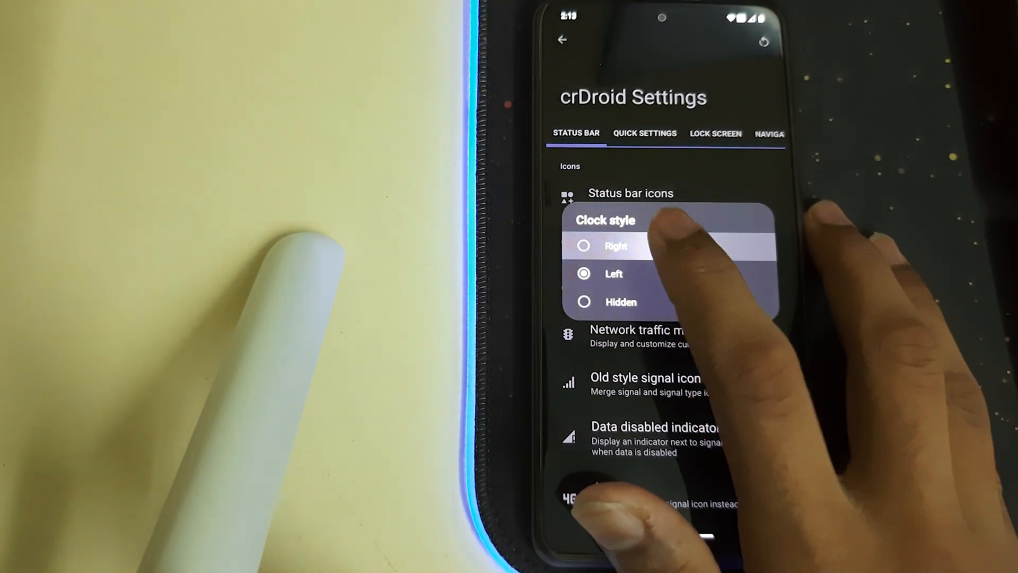
click(621, 302)
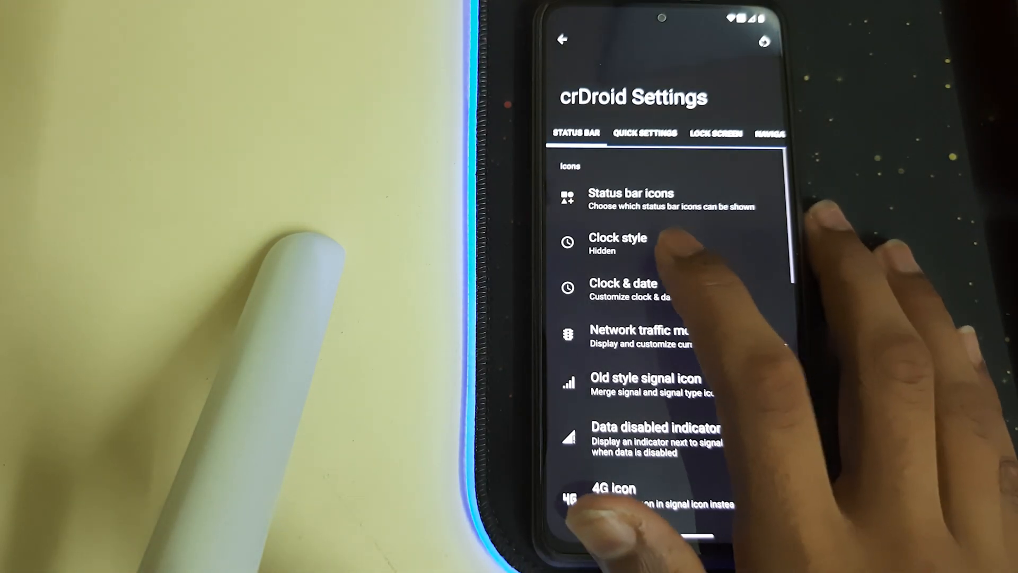
click(623, 289)
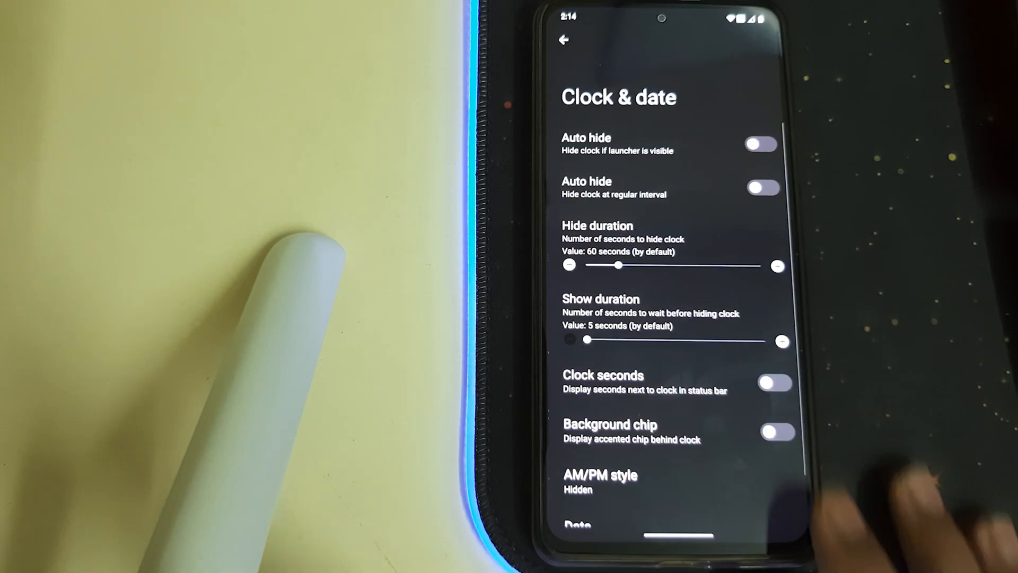
scroll(down, 3)
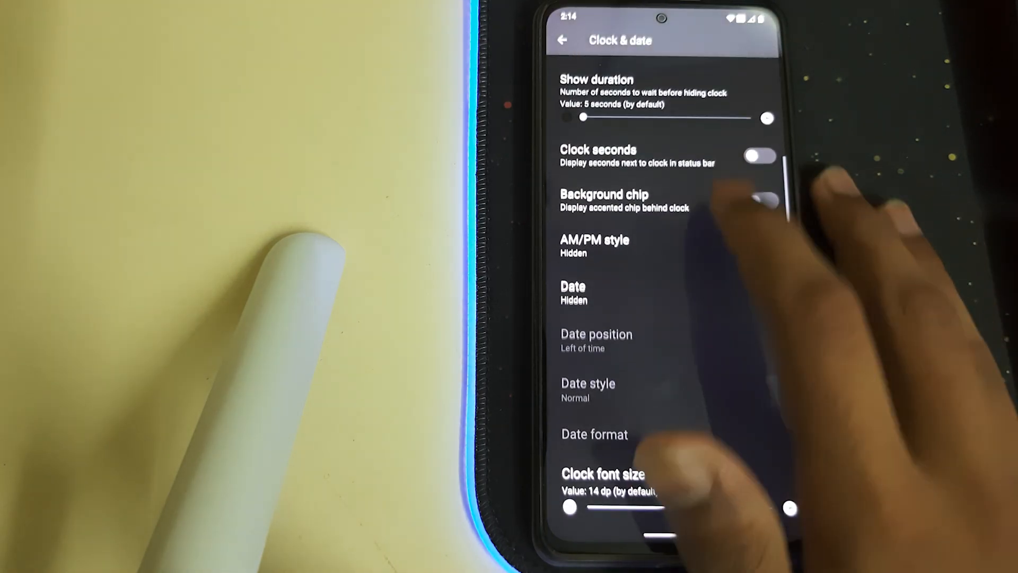
click(565, 40)
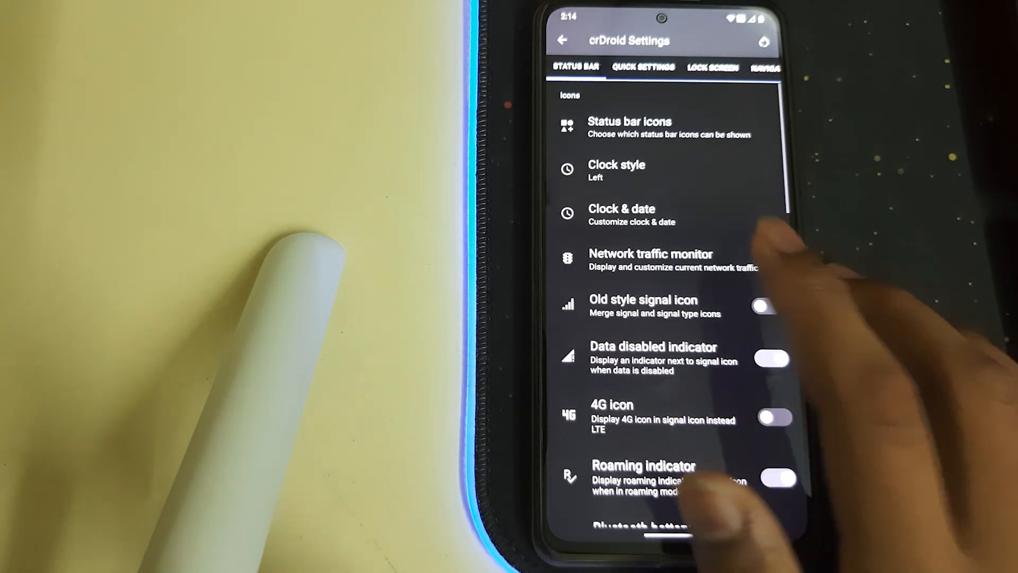
click(649, 259)
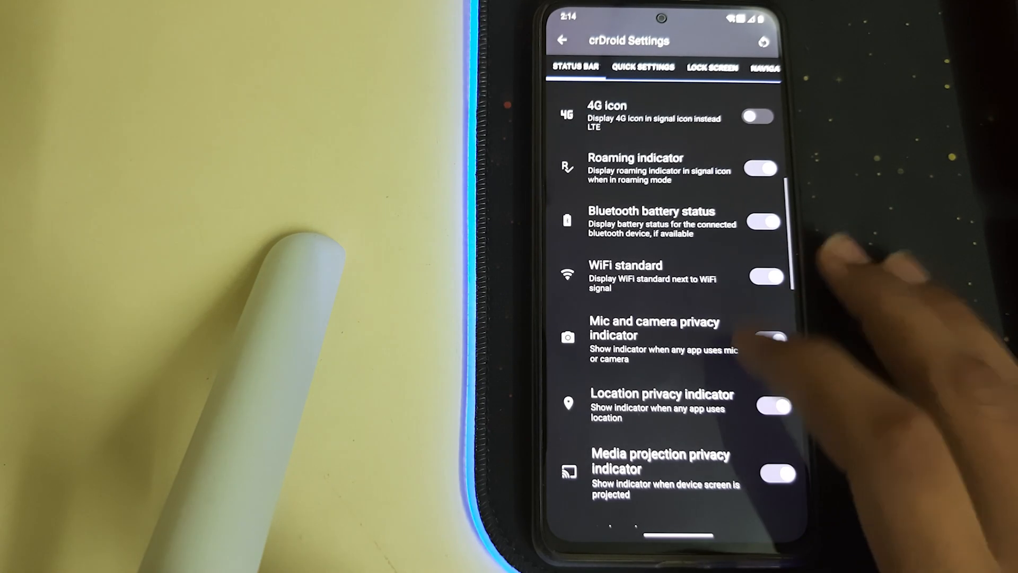
Set Logo style to 29, keep Icon portrait battery style and Battery percent Inside the icon.
scroll(down, 3)
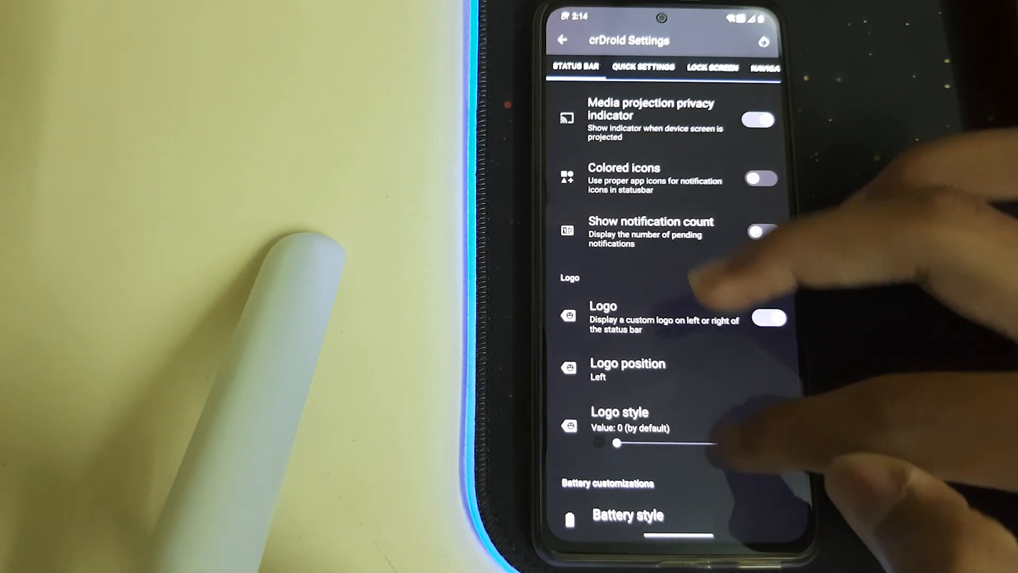
drag(615, 443, 728, 443)
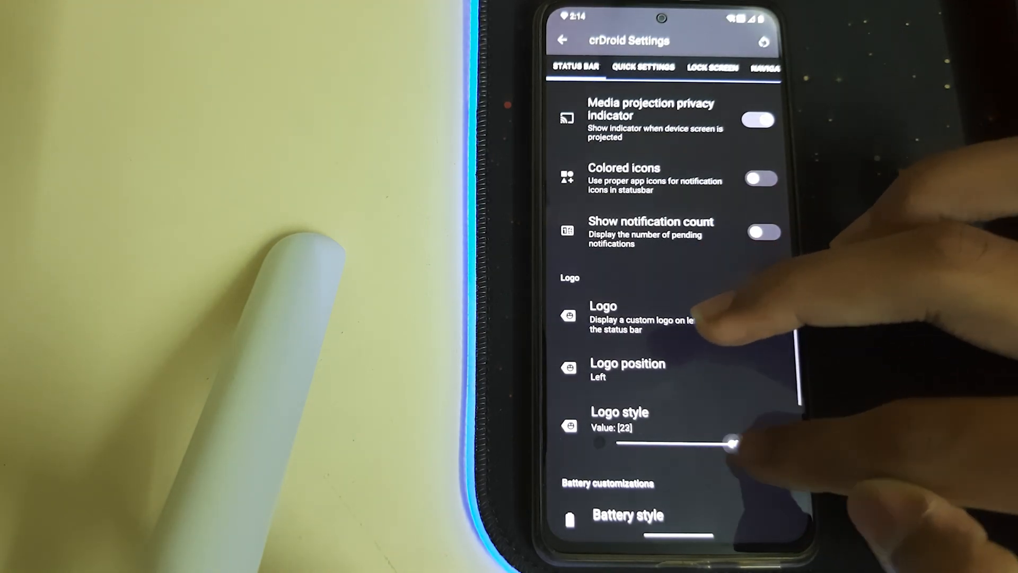
click(626, 515)
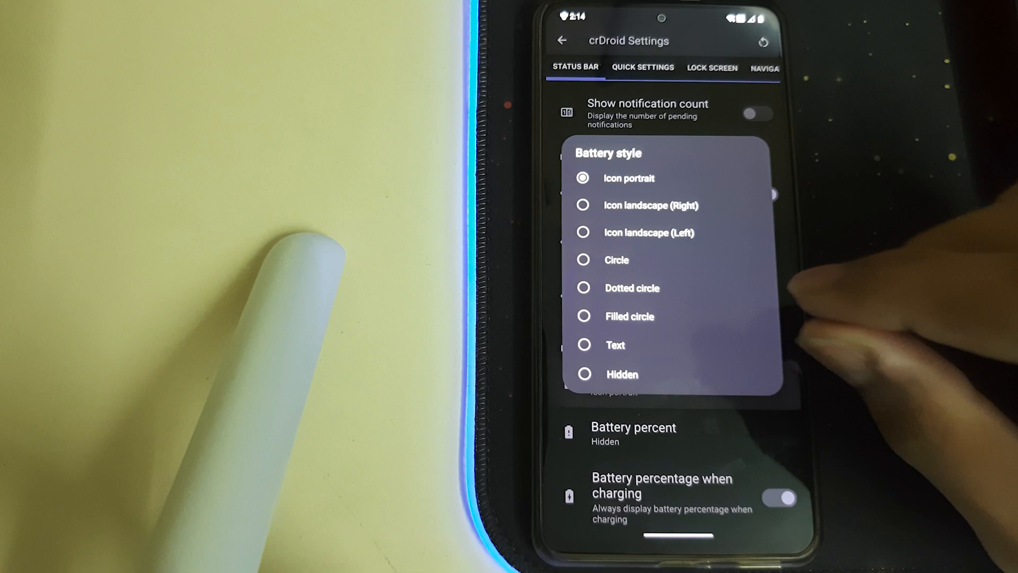
click(583, 205)
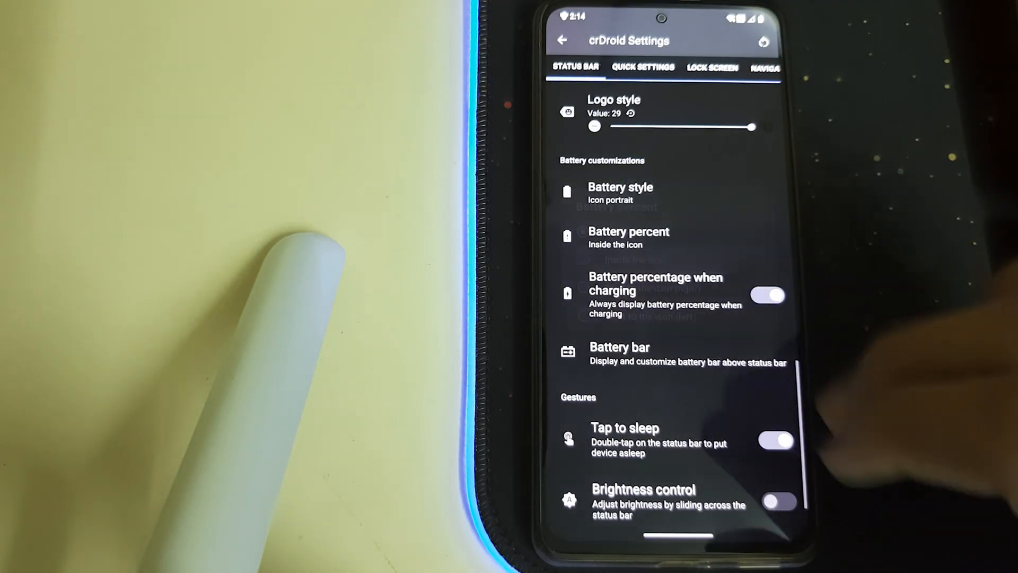
scroll(down, 3)
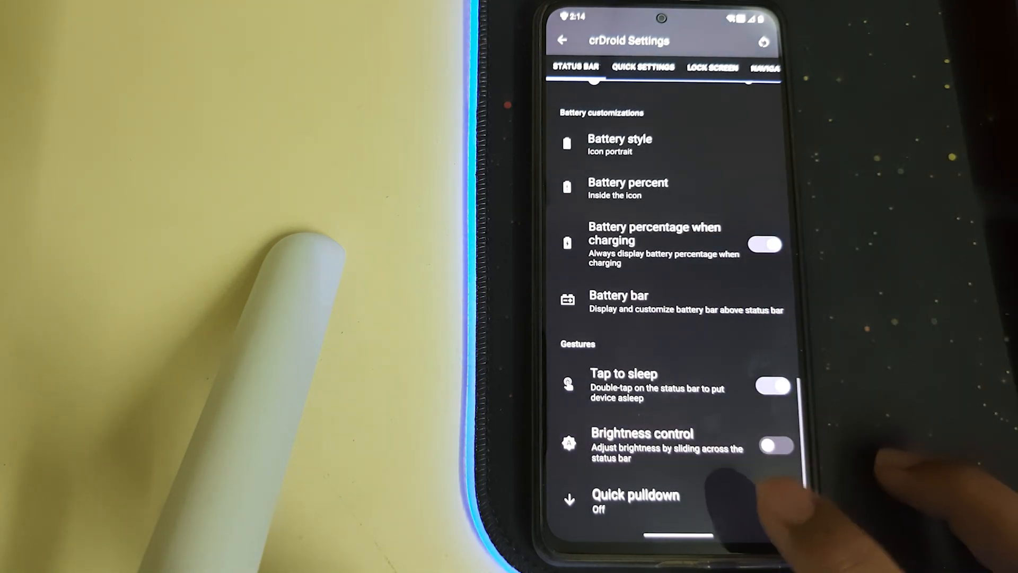
click(633, 501)
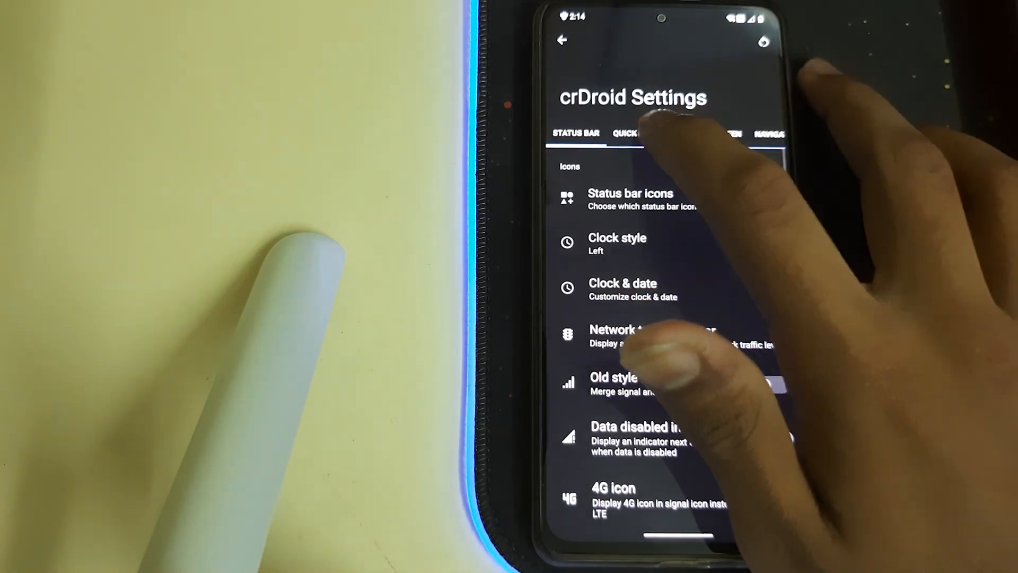
Scroll the Quick Settings tiles and footer options, toggling the data usage summary.
click(629, 133)
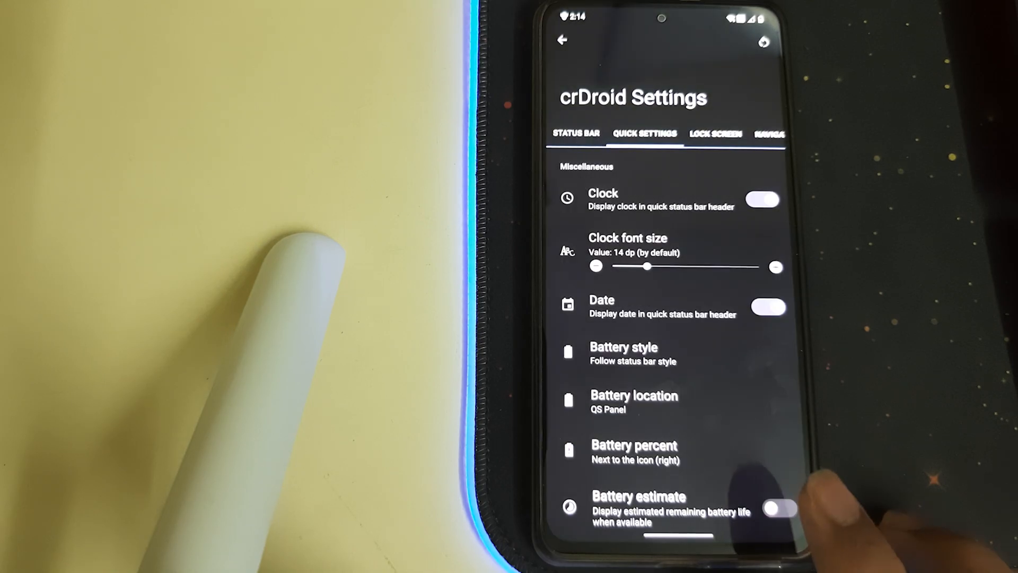
scroll(down, 3)
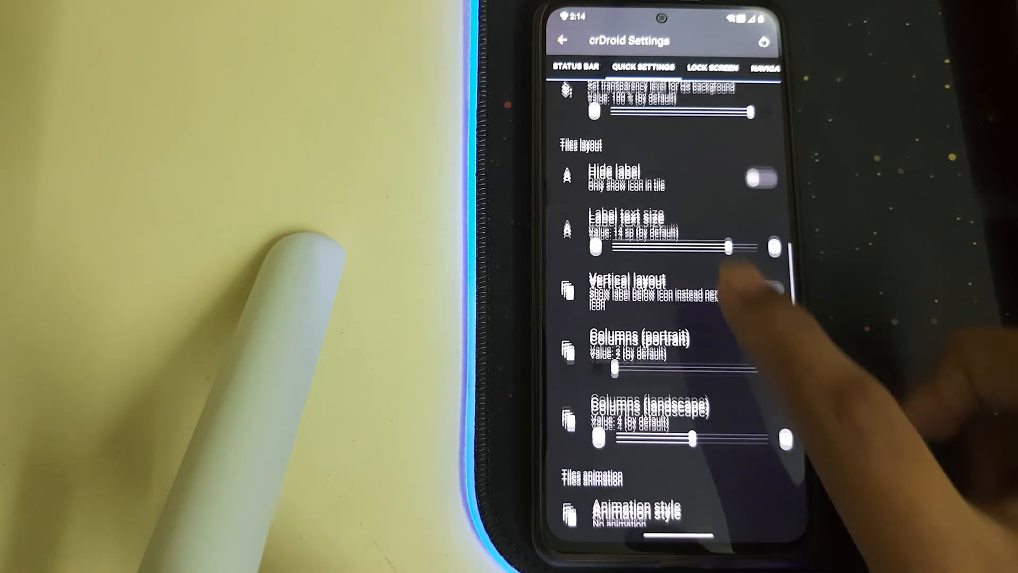
scroll(down, 3)
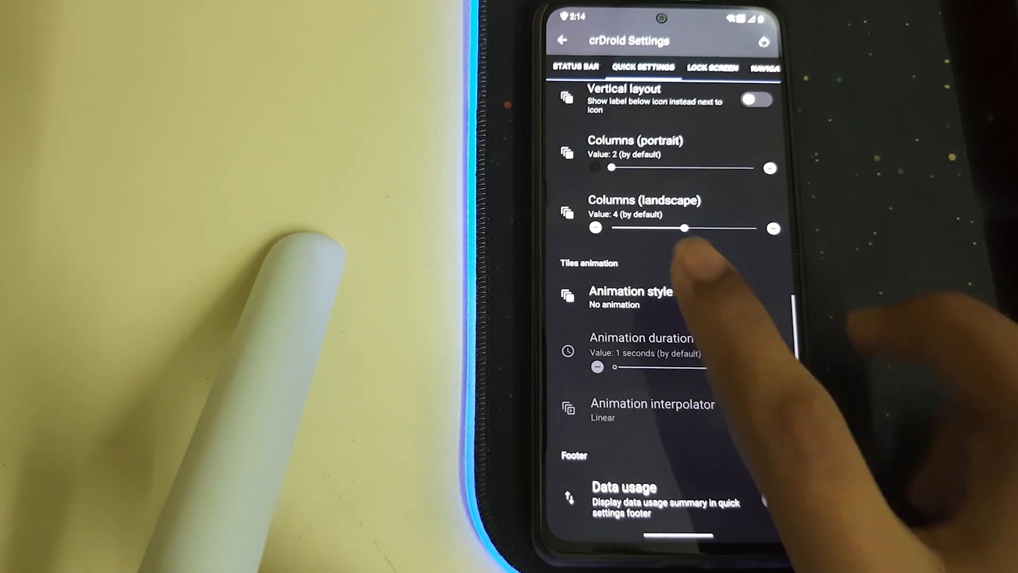
click(631, 294)
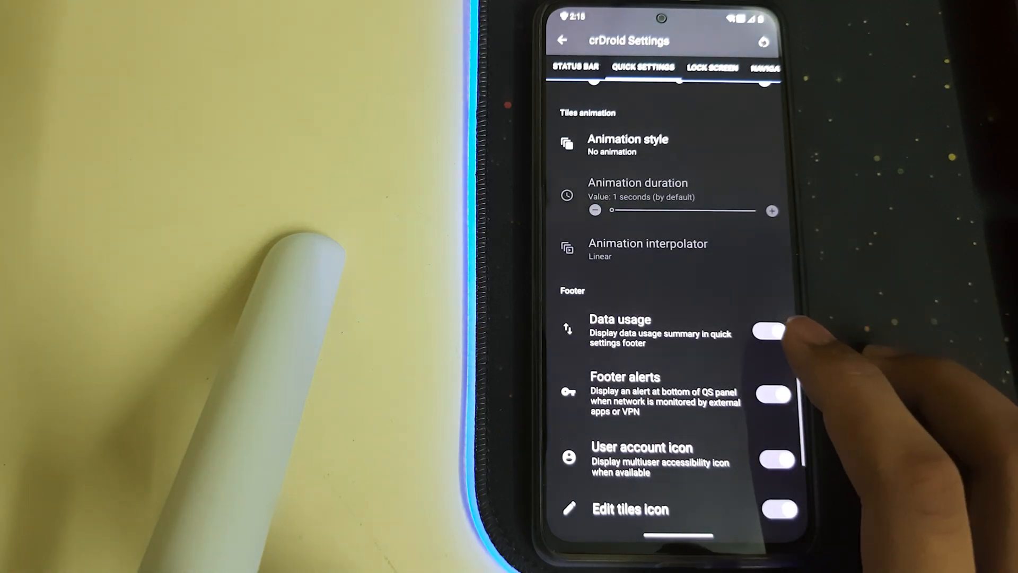
click(772, 332)
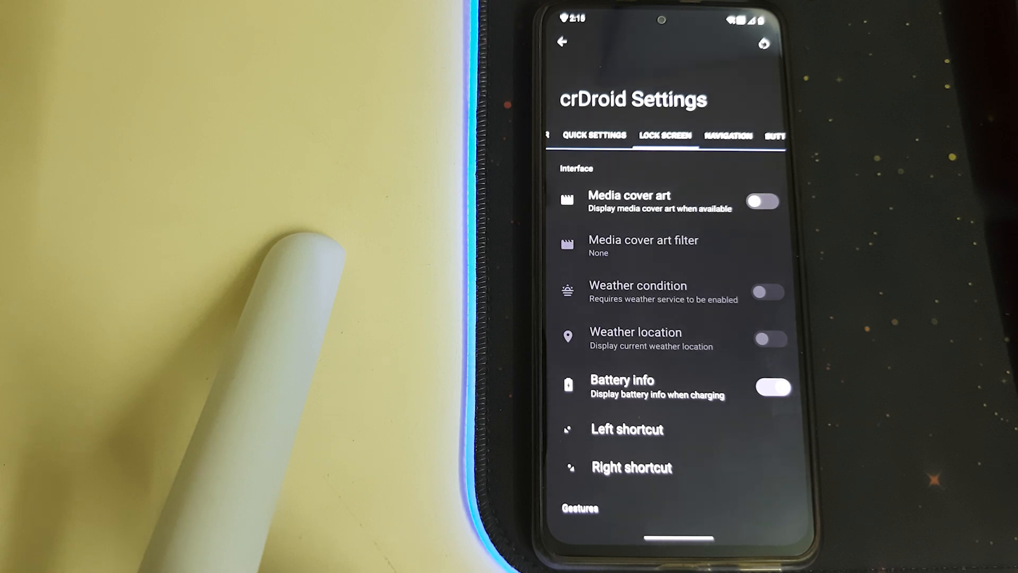
Scroll the Lock Screen options, move to the Navigation tab and scroll through its actions.
scroll(down, 3)
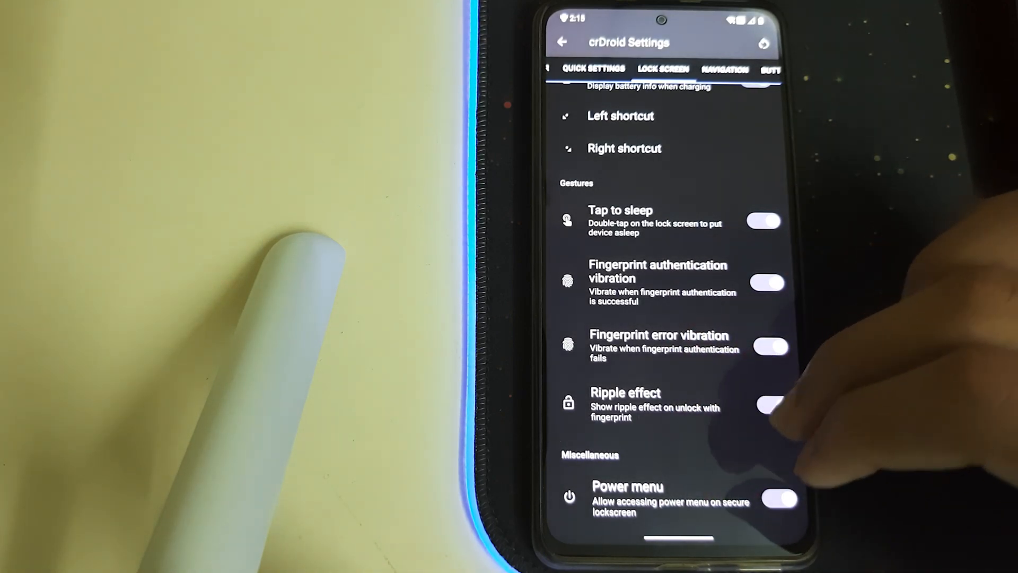
click(779, 499)
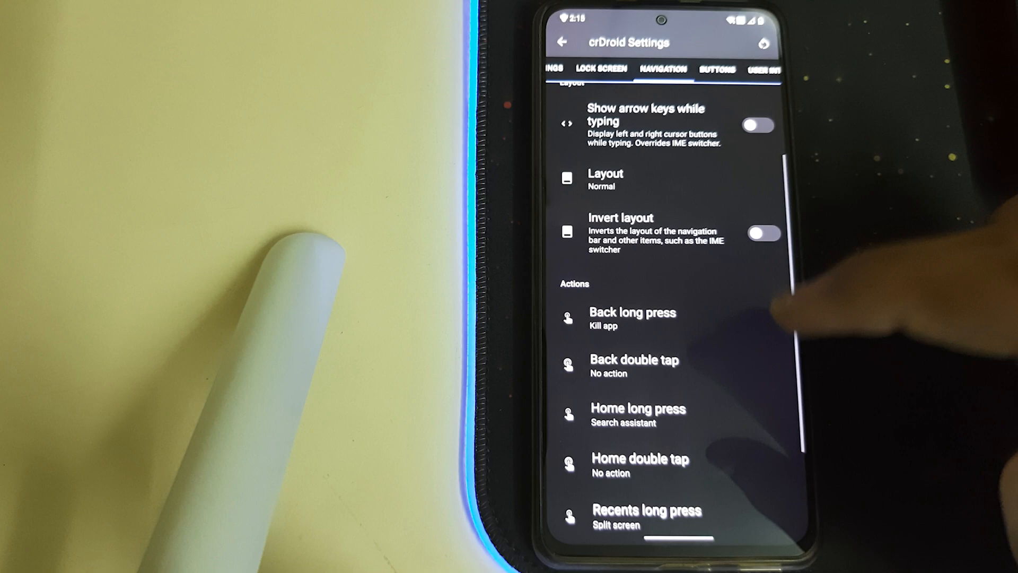
scroll(down, 3)
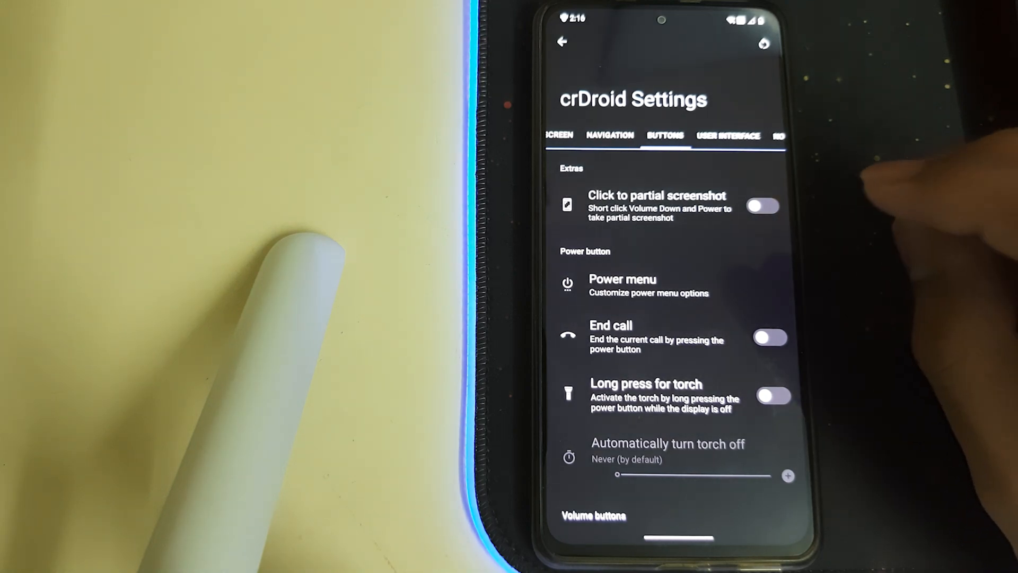
Review the Power menu toggles under Power button, then switch to the User Interface tab.
click(622, 279)
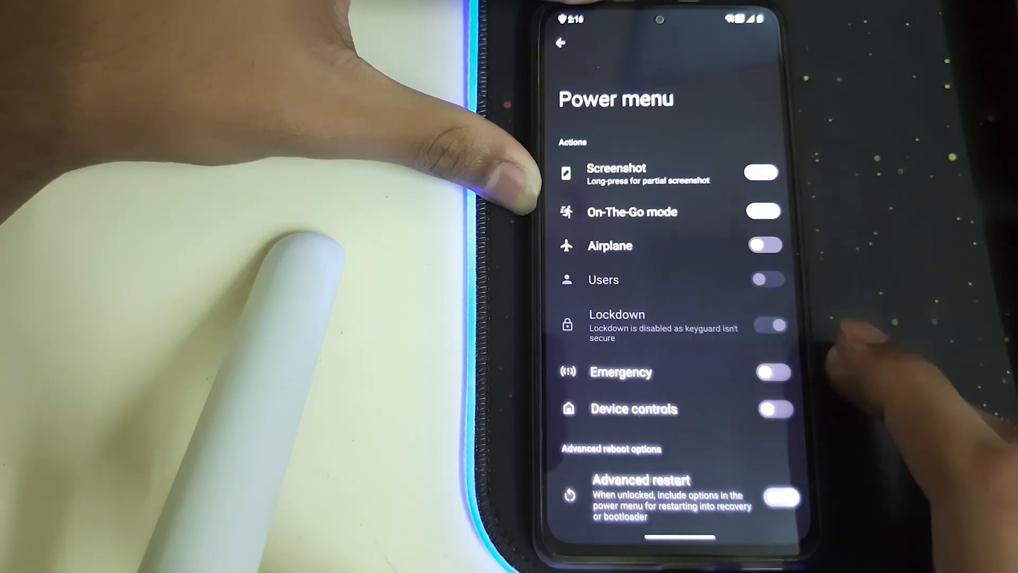
click(558, 45)
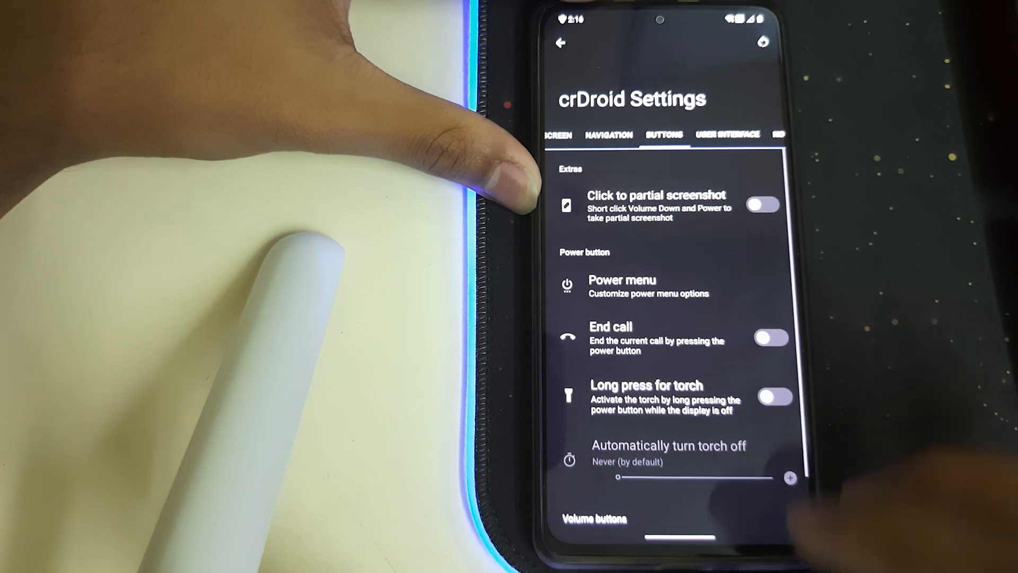
click(726, 136)
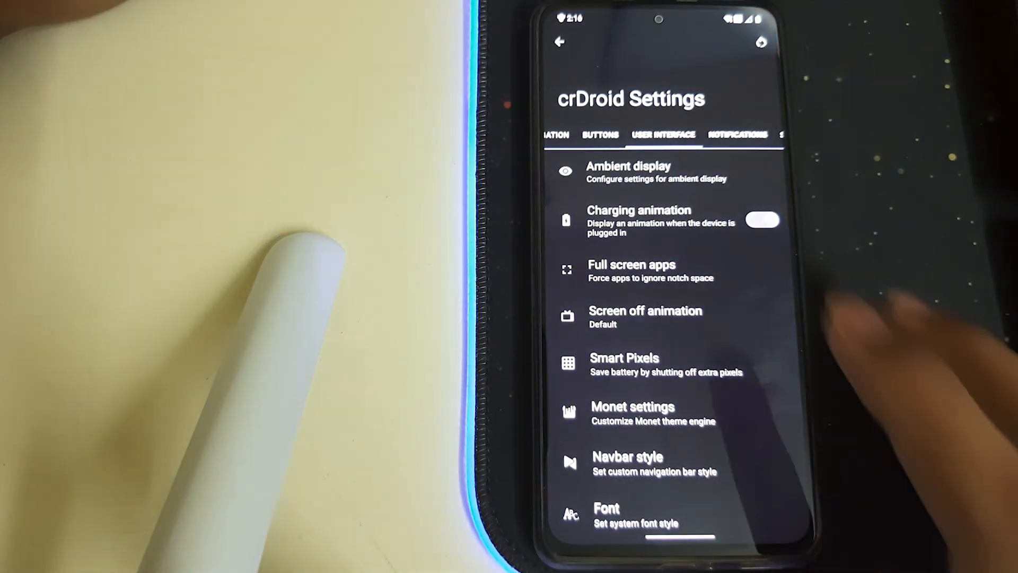
Scroll through the Ambient display and edge lighting settings.
click(629, 172)
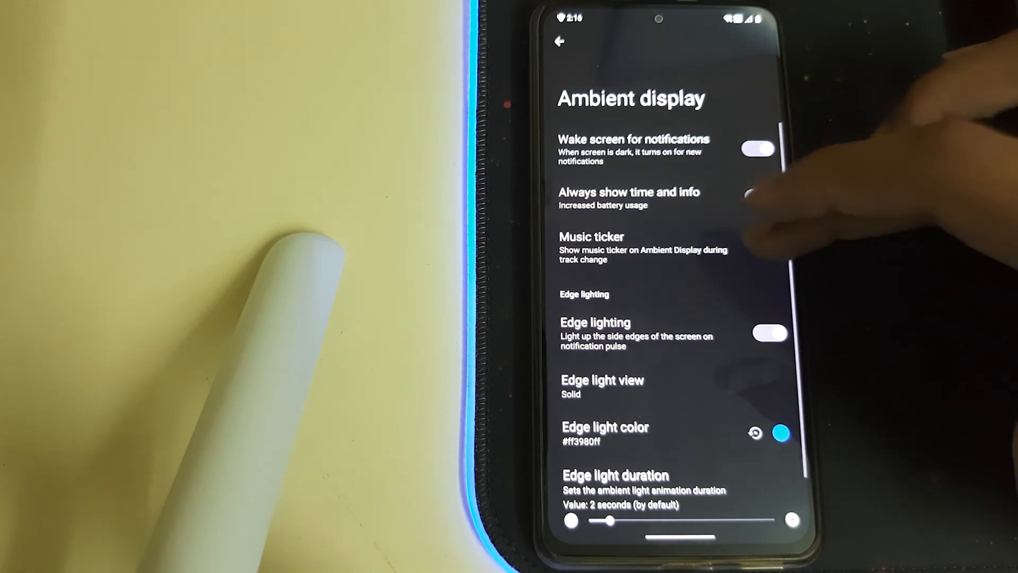
scroll(down, 3)
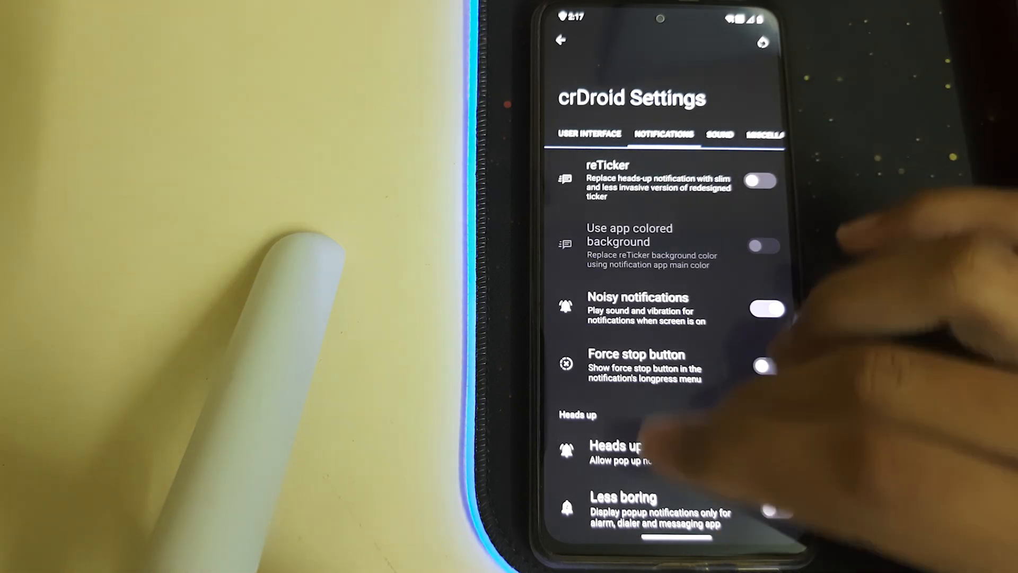
Look over Pulse, Adaptive playback and Game Space, then reach the Smart Charging page.
scroll(down, 3)
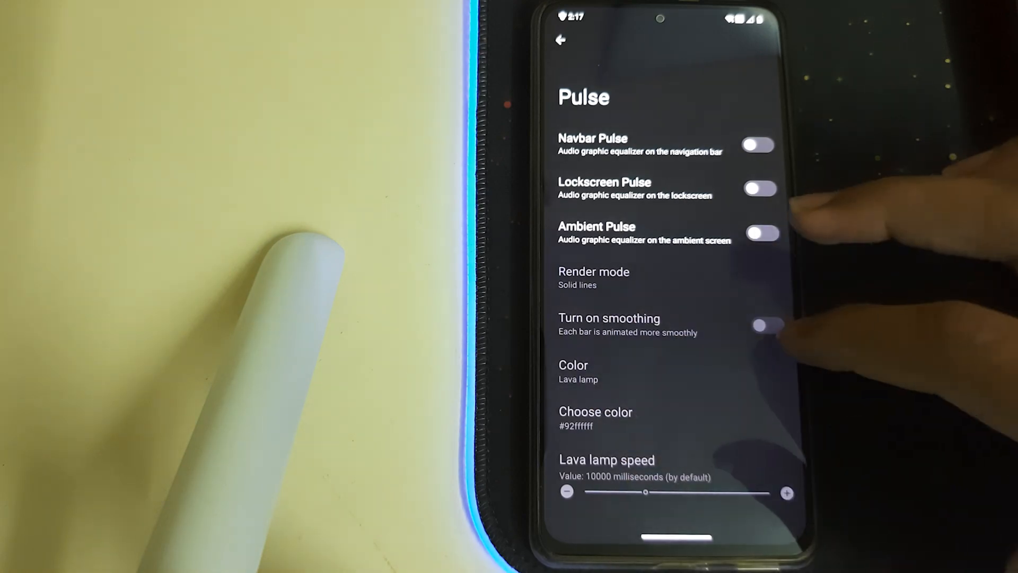
click(562, 41)
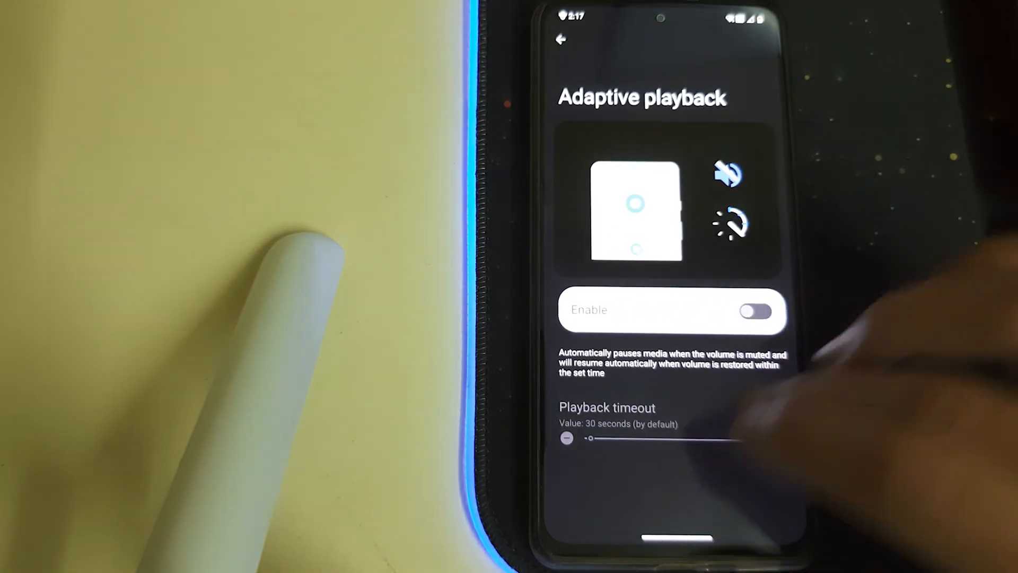
click(562, 38)
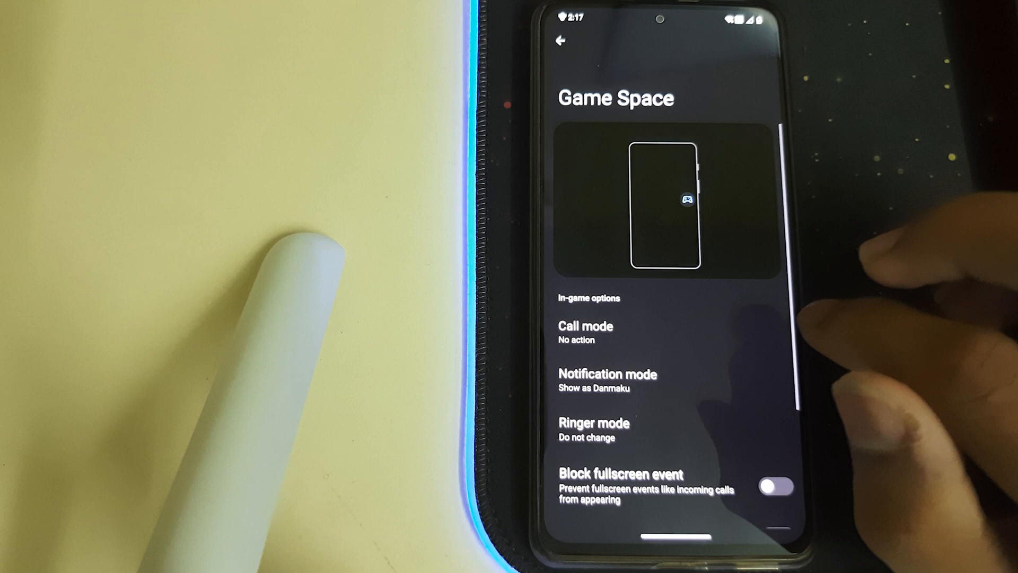
click(560, 40)
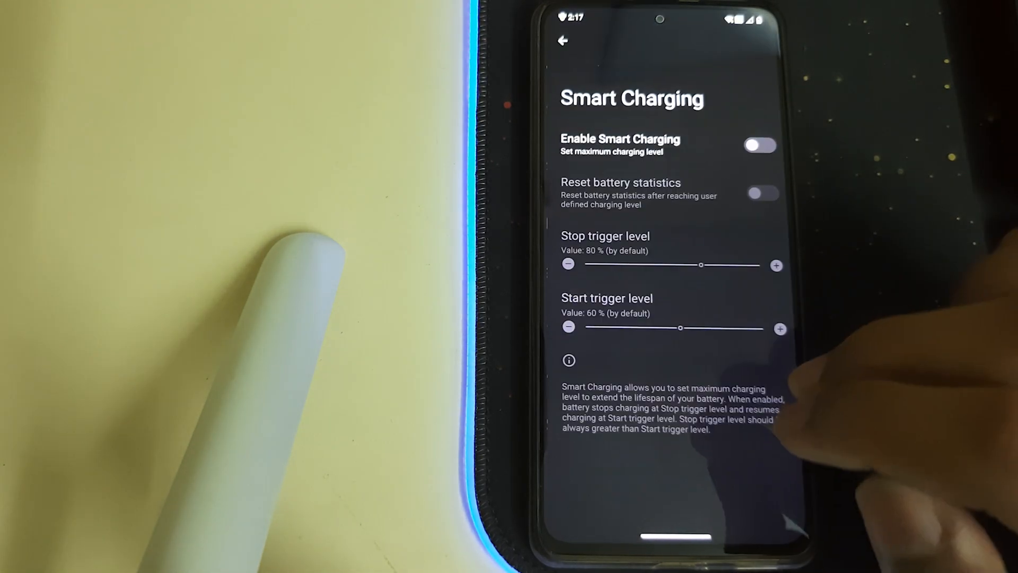
Switch on Enable Smart Charging and continue to the weather Service settings.
click(761, 145)
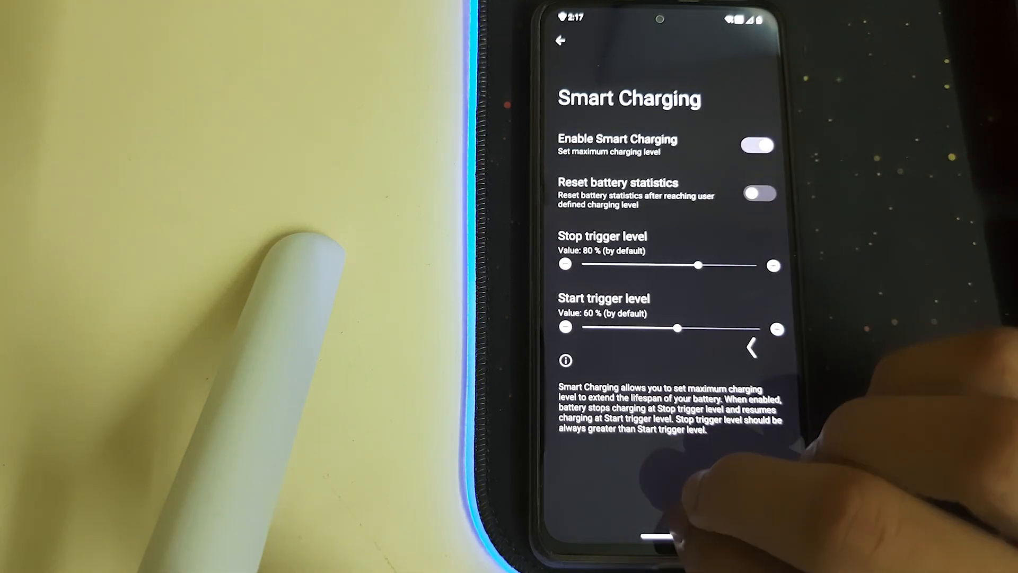
click(560, 43)
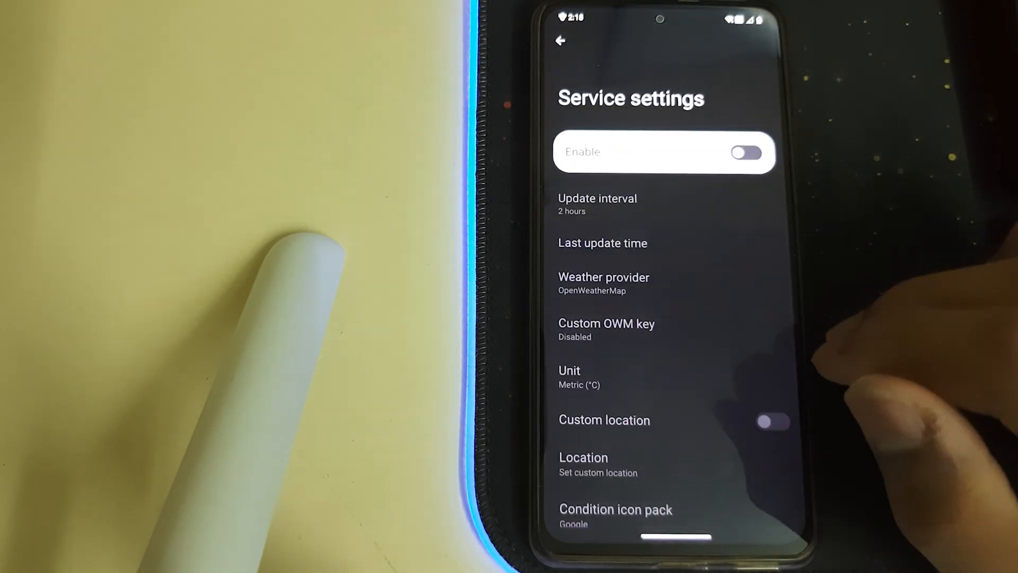
click(560, 41)
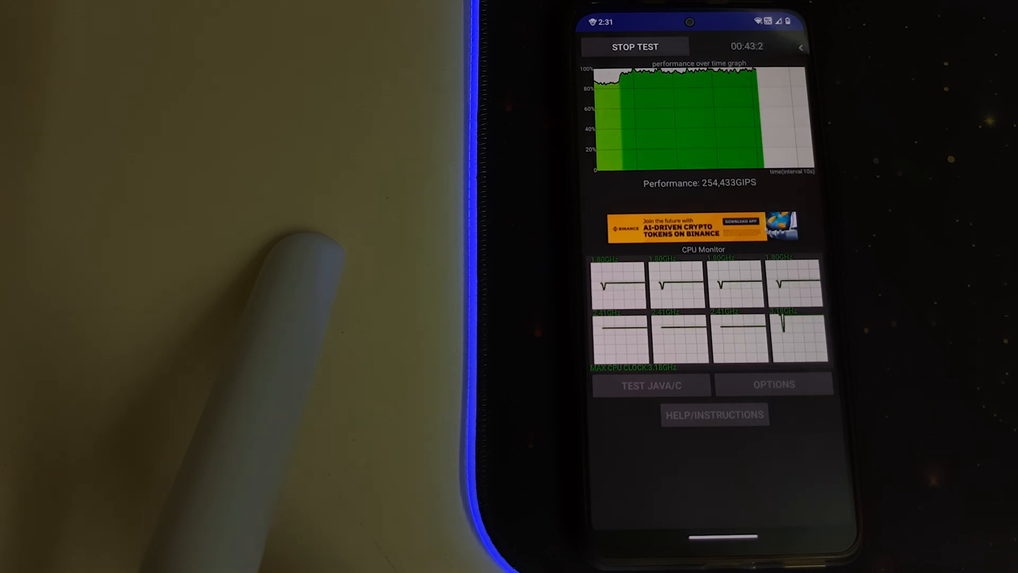
Stop the throttling test to show its maximum, average and minimum GIPS summary.
click(635, 46)
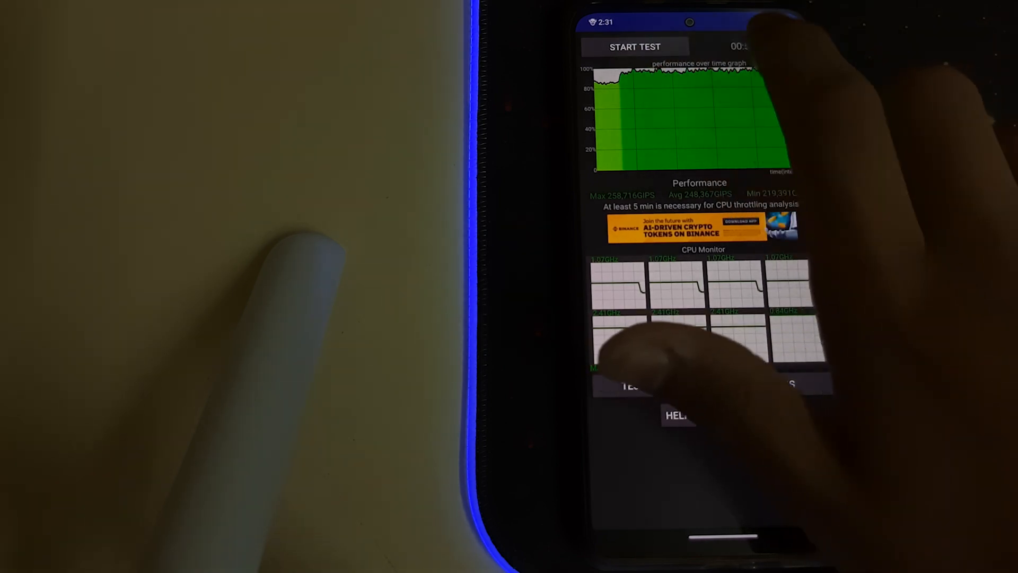